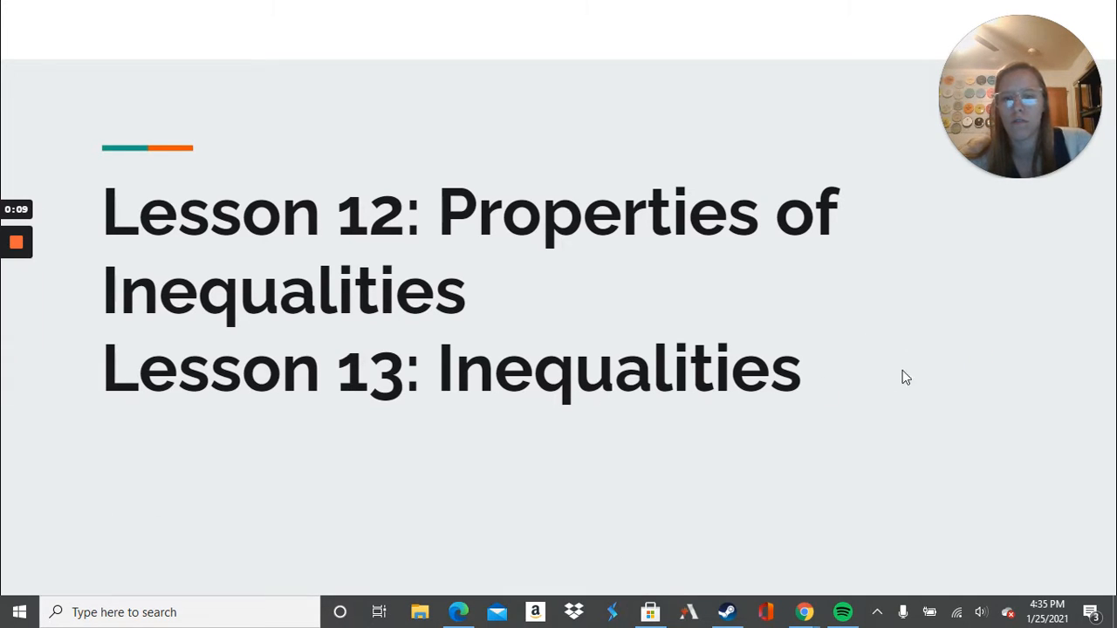
mouse_move(932, 380)
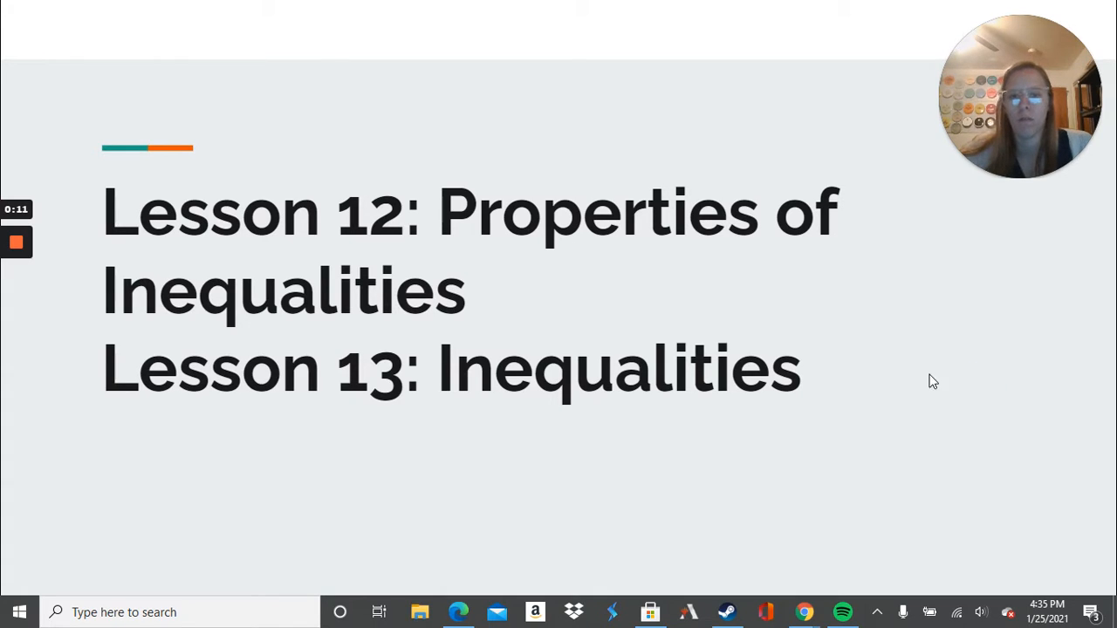
mouse_move(855, 418)
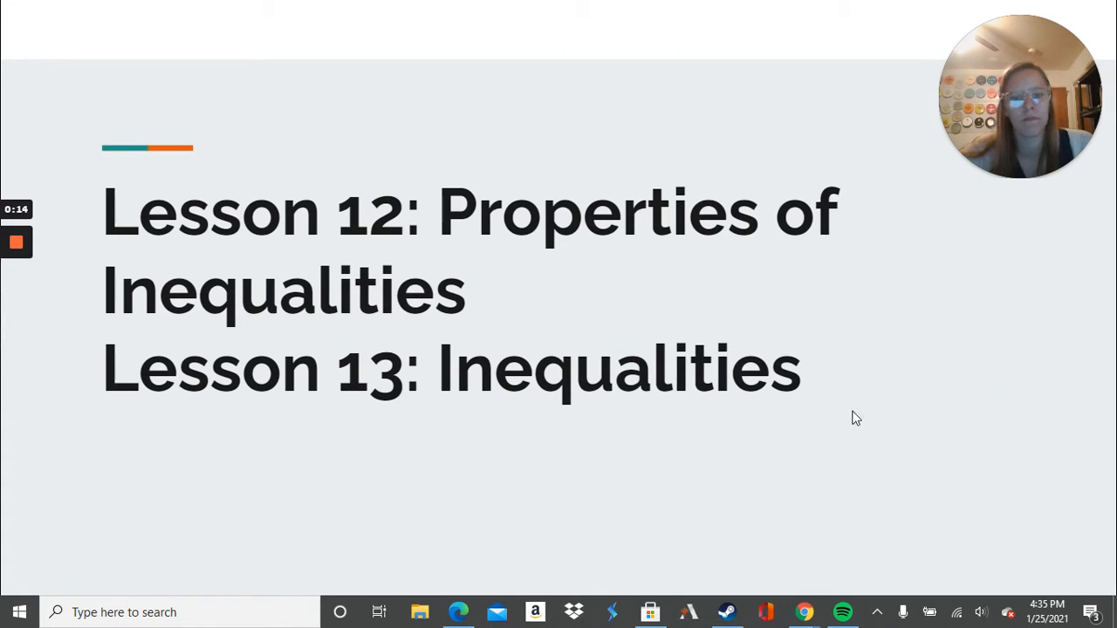
mouse_move(672, 373)
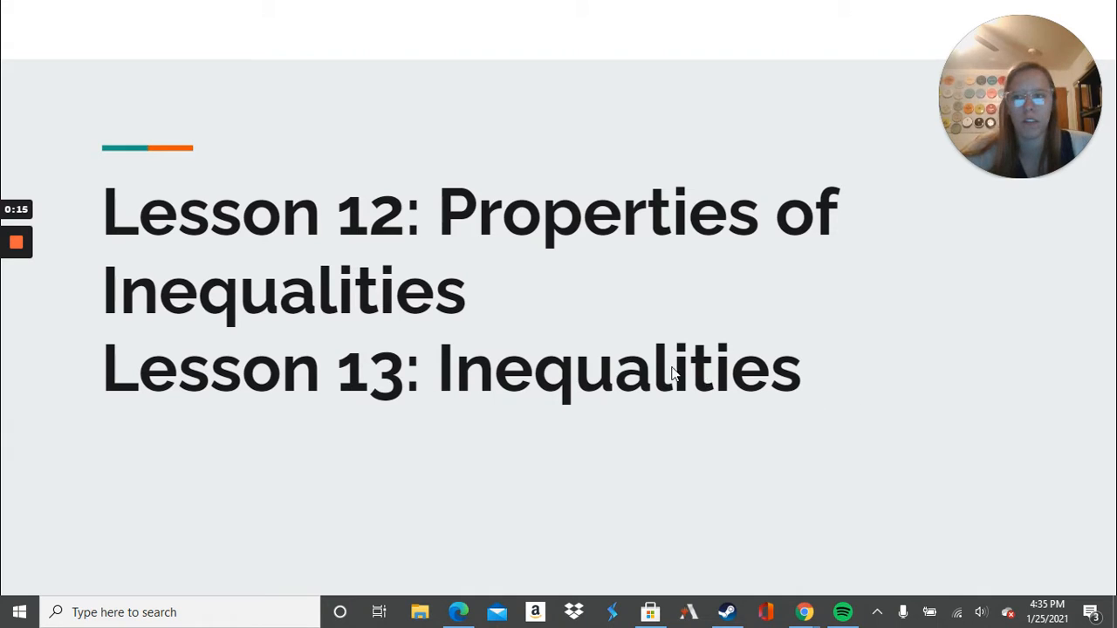
mouse_move(803, 611)
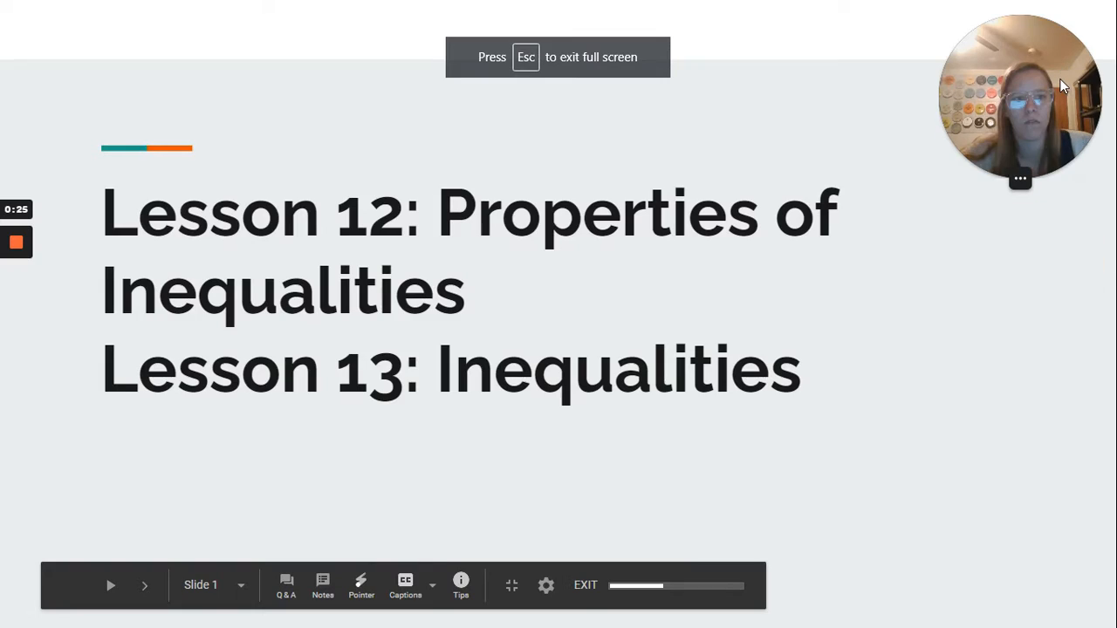
mouse_move(904, 412)
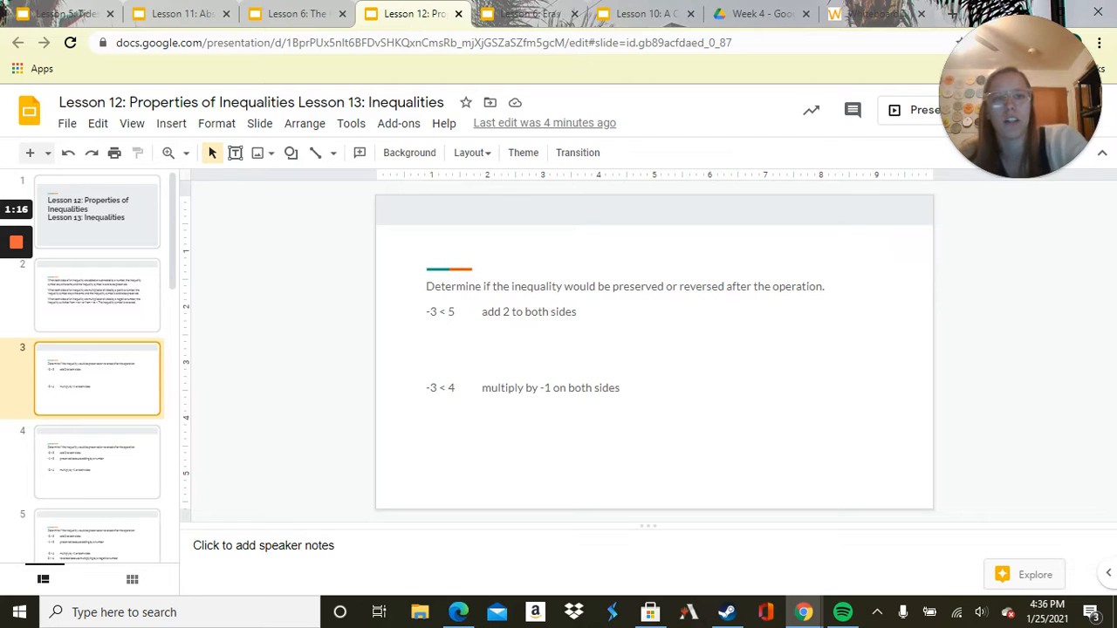
Show the whiteboard with 1.25r + 3.75 ≤ 22.50, then reopen Lesson 12 from the Week 4 folder
left_click(873, 14)
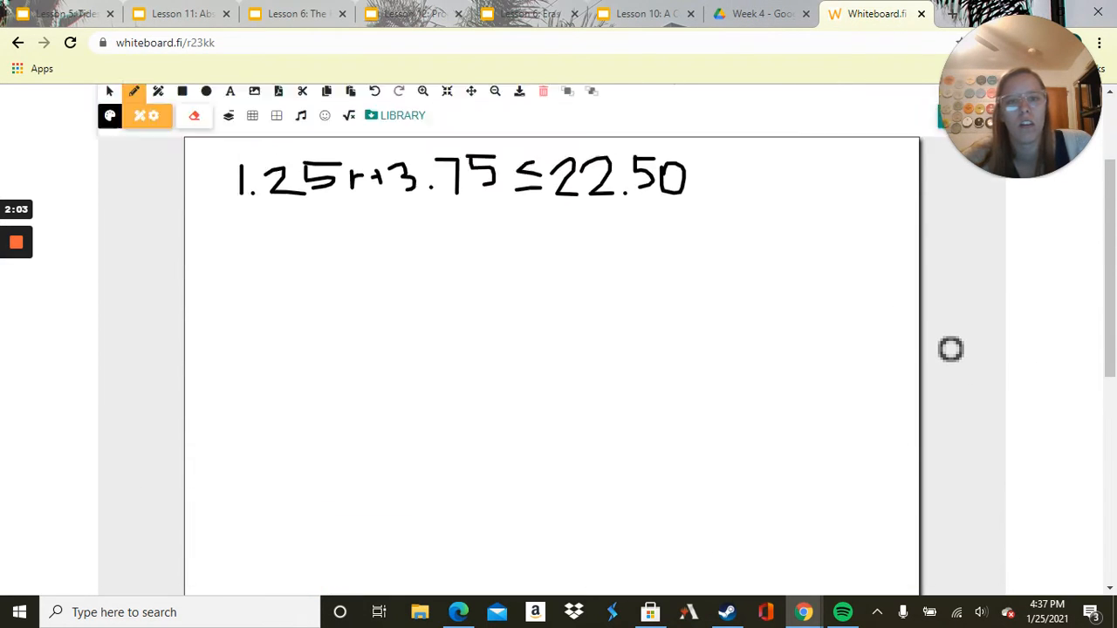
left_click(759, 14)
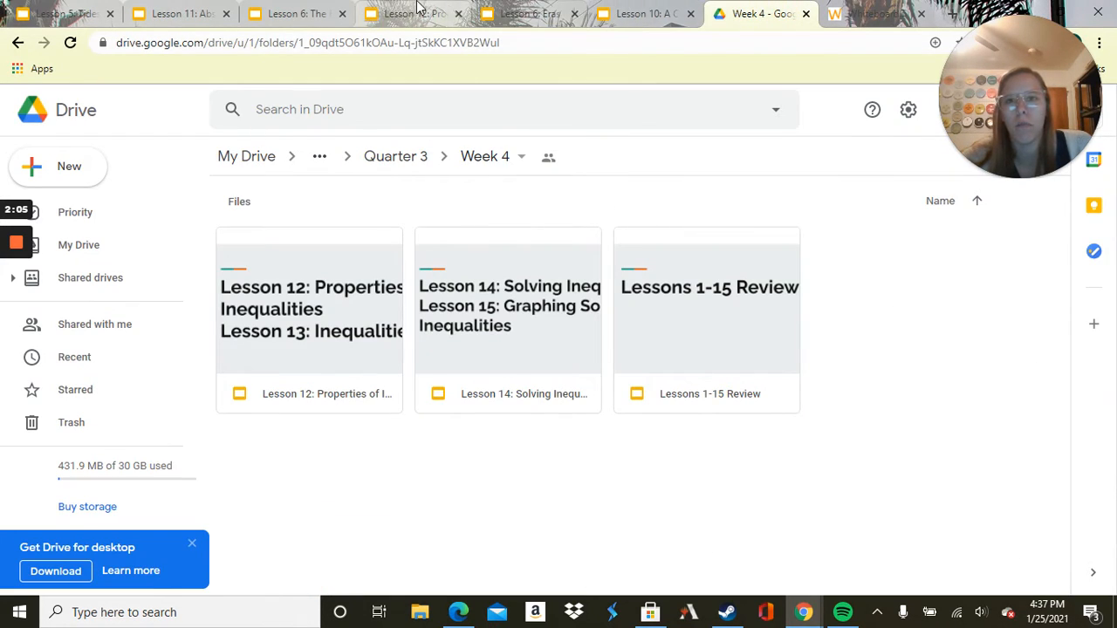
double_click(309, 306)
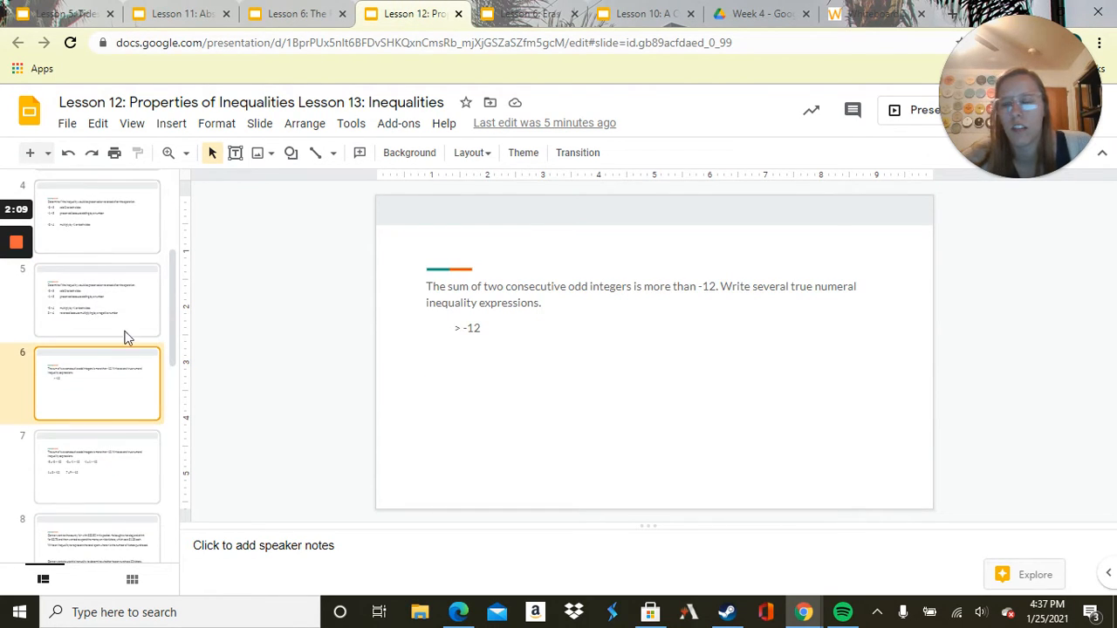
mouse_move(878, 353)
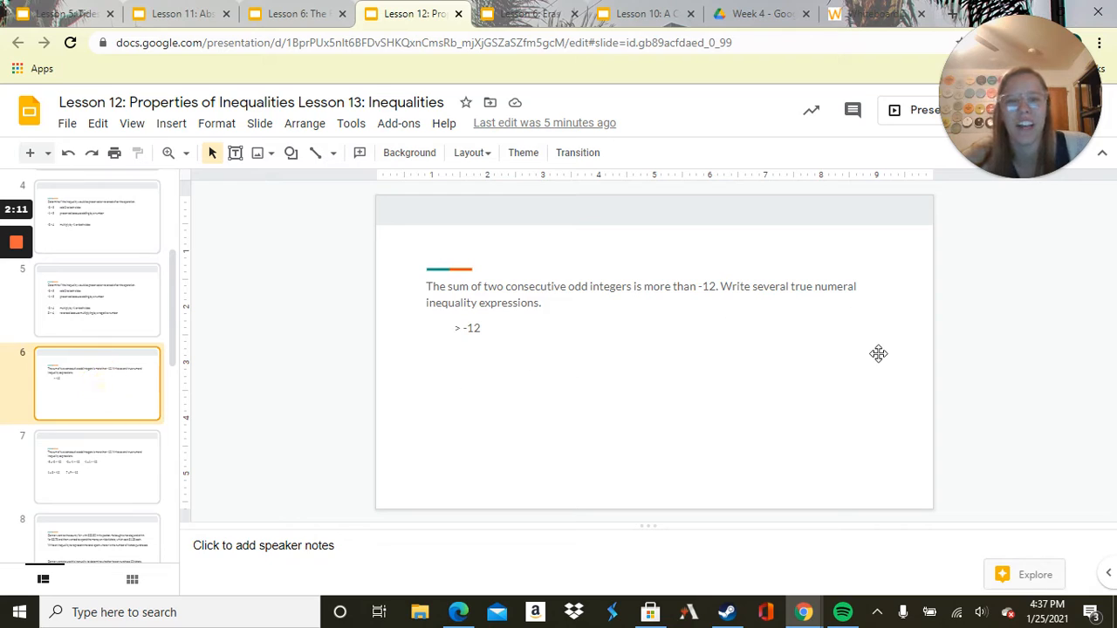
mouse_move(864, 365)
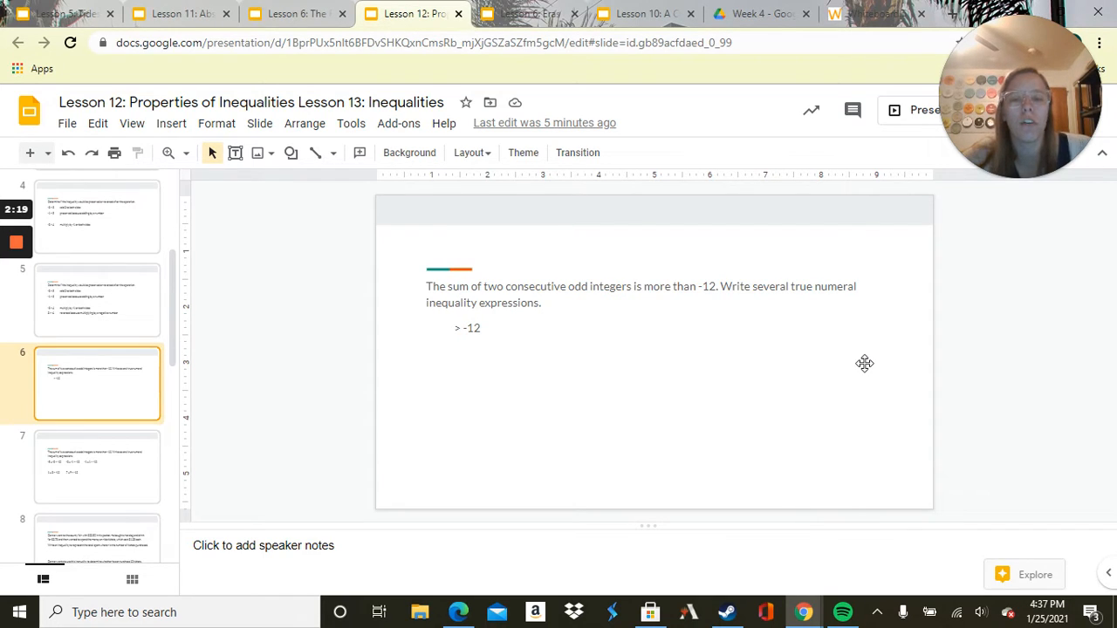
mouse_move(136, 492)
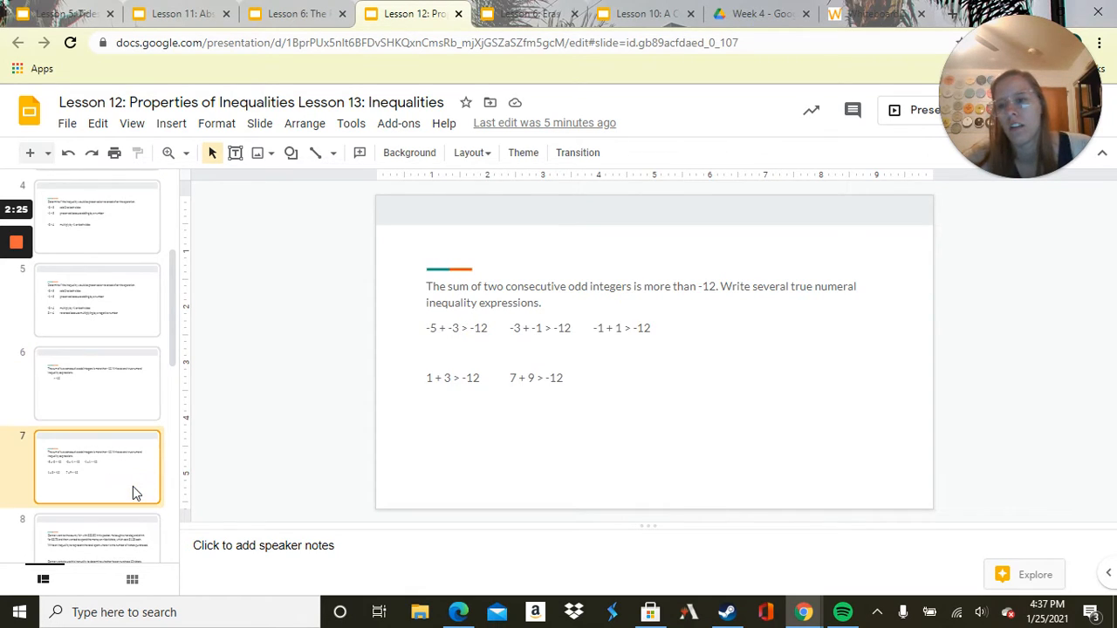
mouse_move(879, 339)
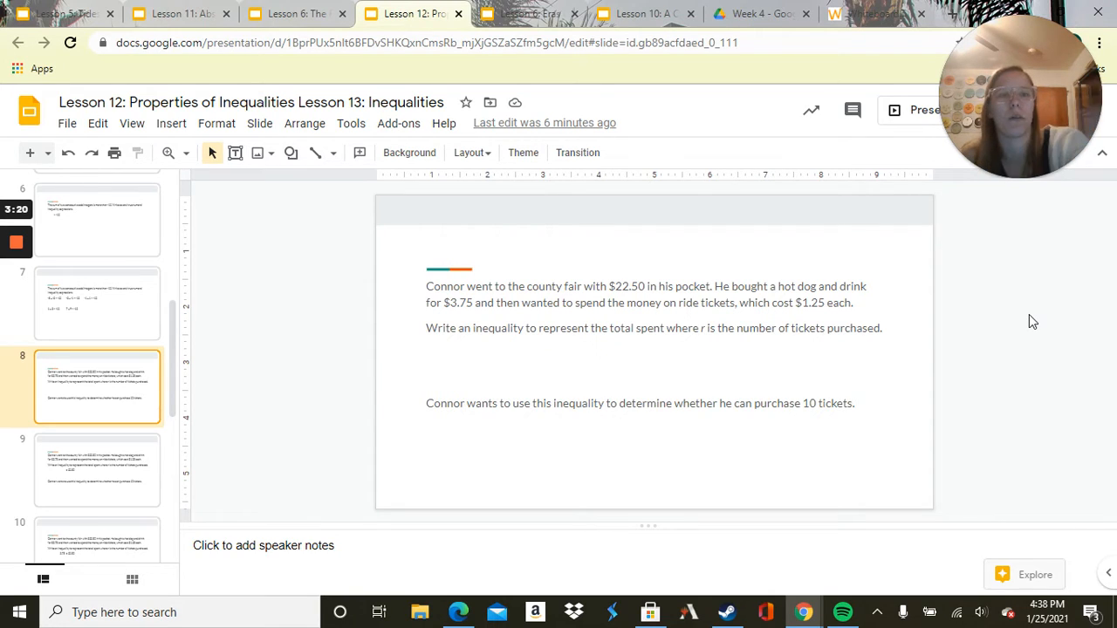
On the whiteboard, write the substituted line 1.25(10) + 3.75 ≤ 22.50
left_click(876, 14)
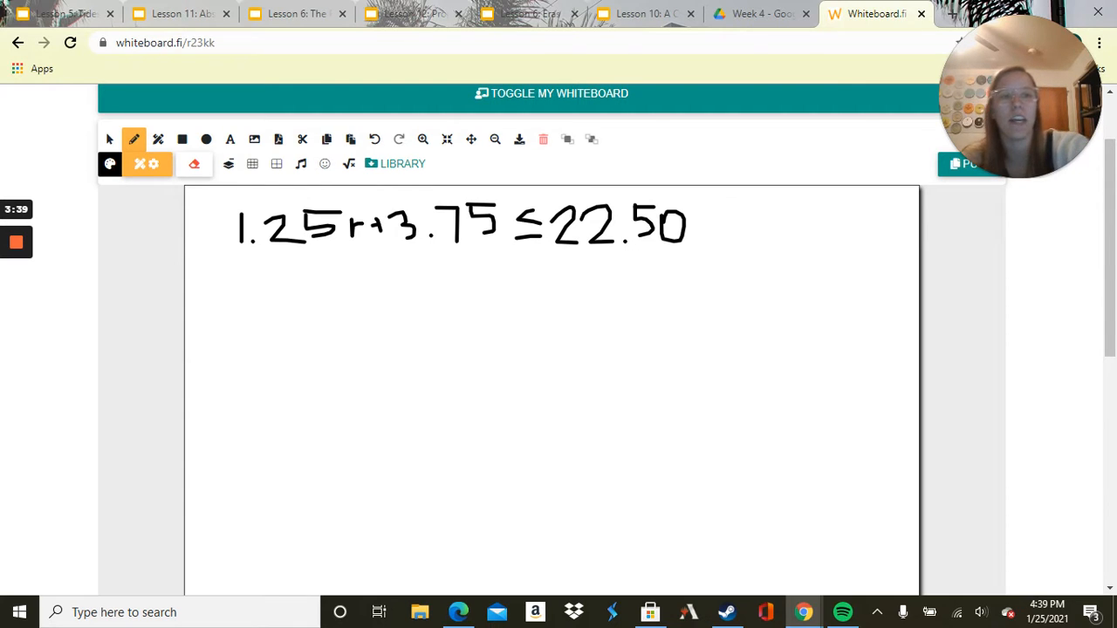
left_click_drag(227, 288, 227, 340)
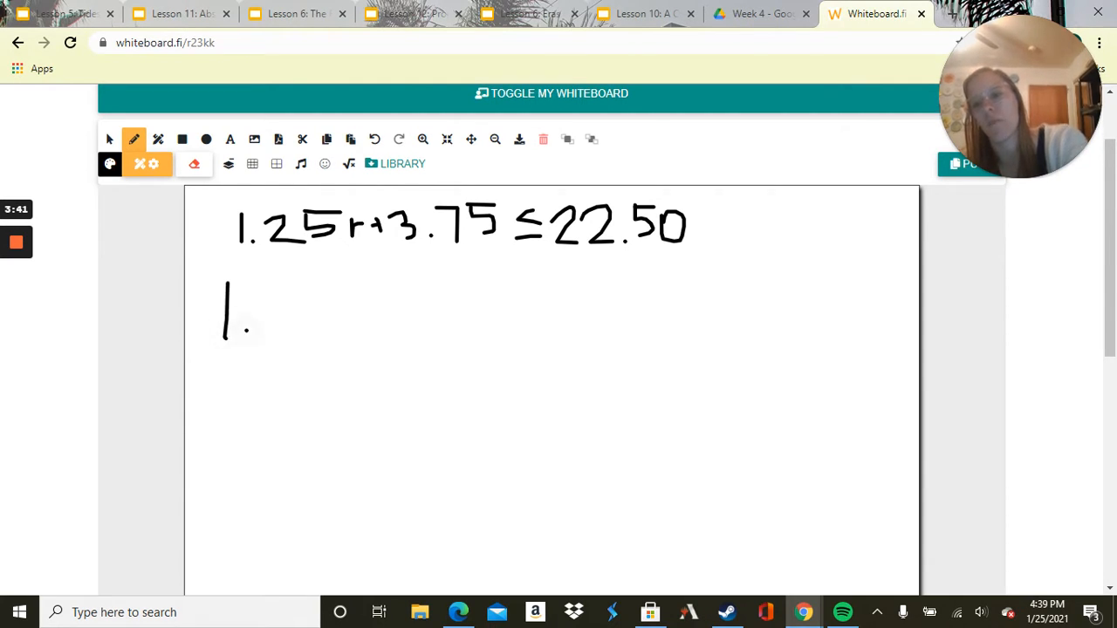
left_click_drag(253, 296, 314, 332)
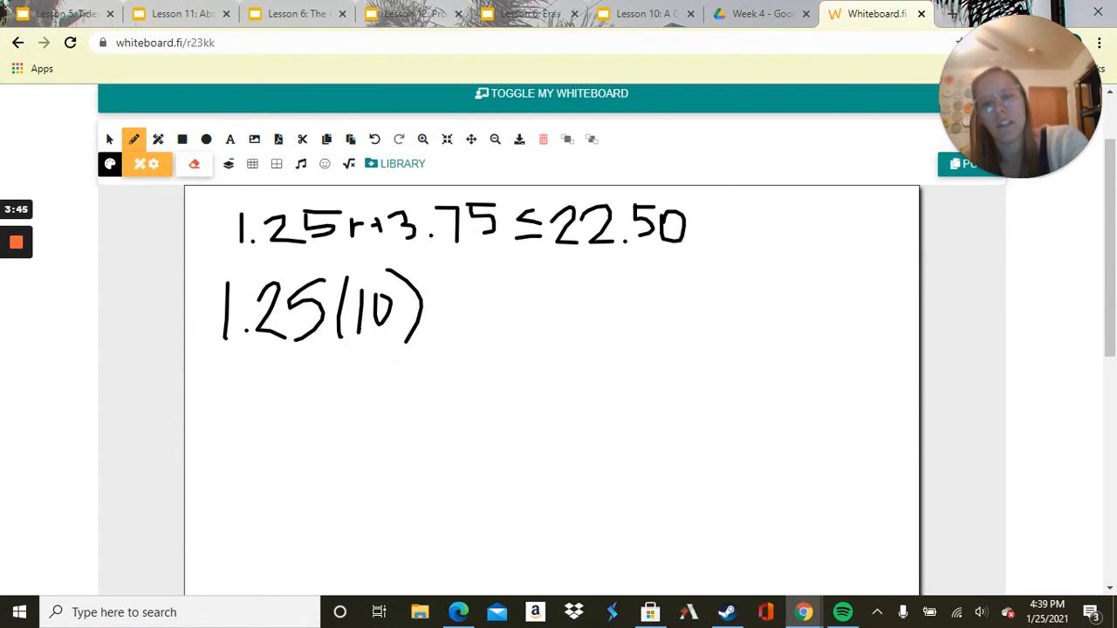
left_click_drag(433, 306, 502, 318)
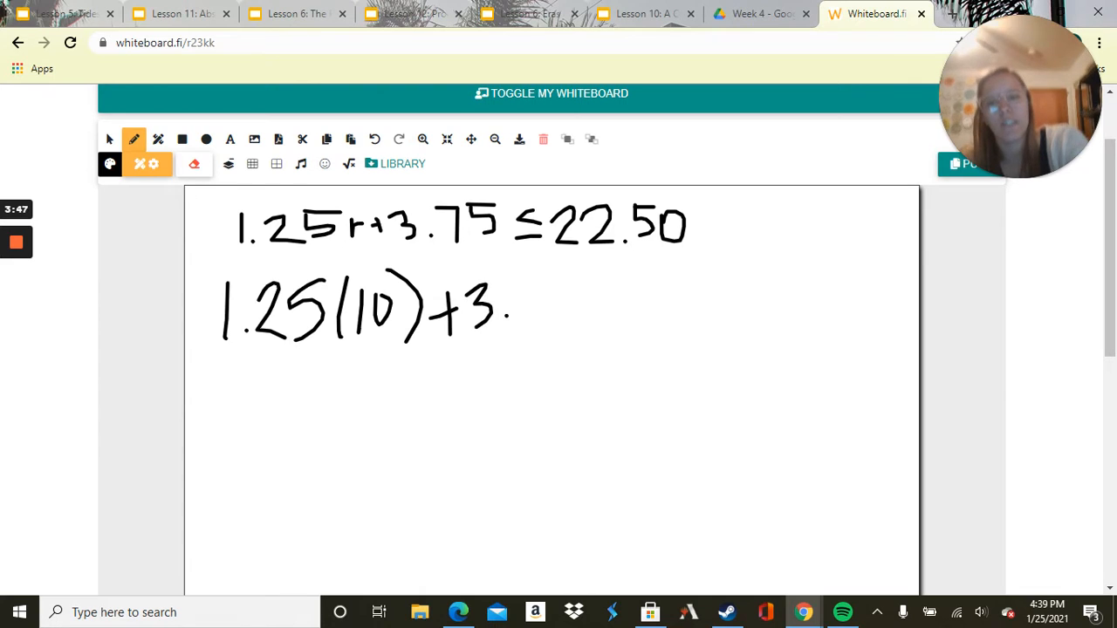
left_click_drag(506, 297, 620, 305)
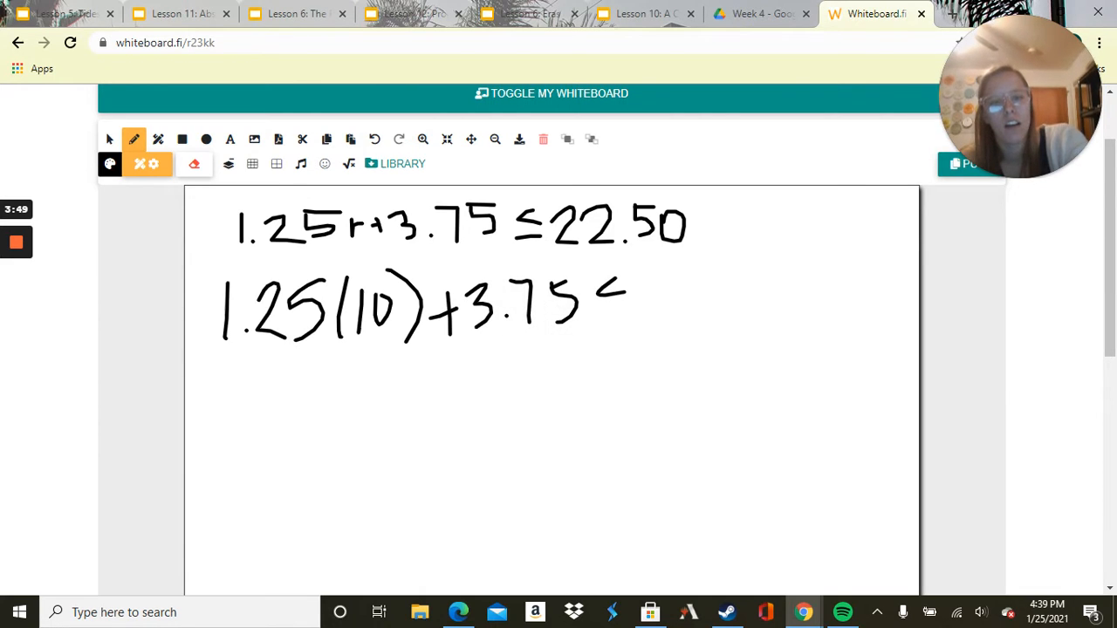
left_click_drag(602, 311, 712, 311)
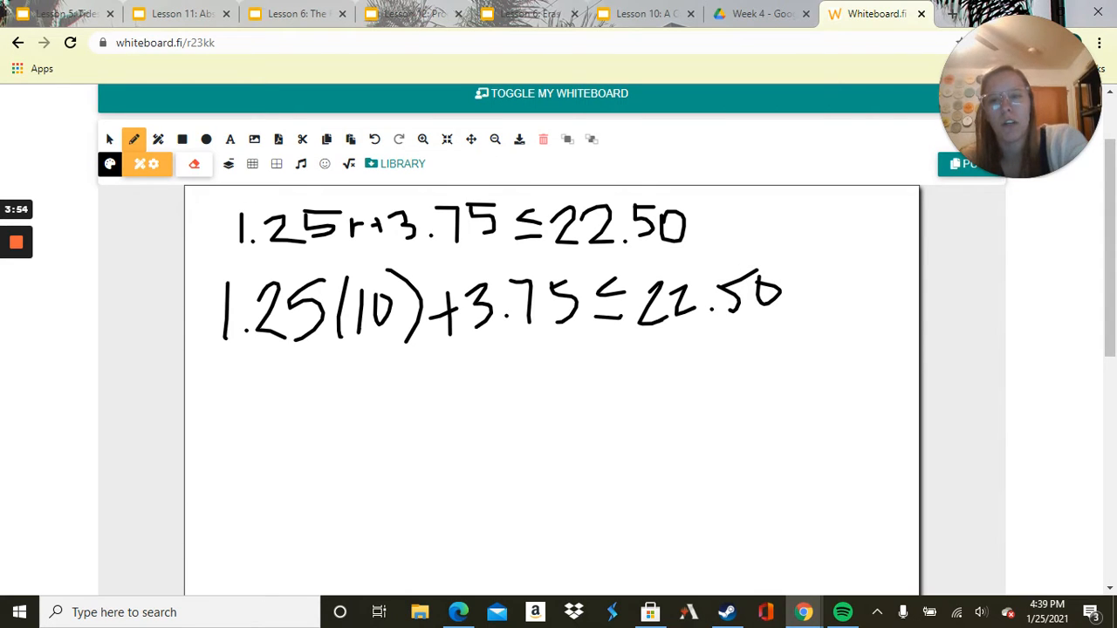
Write the simplified line 12.50 + 3.75 ≤ 22.50 beneath it
left_click_drag(227, 384, 218, 445)
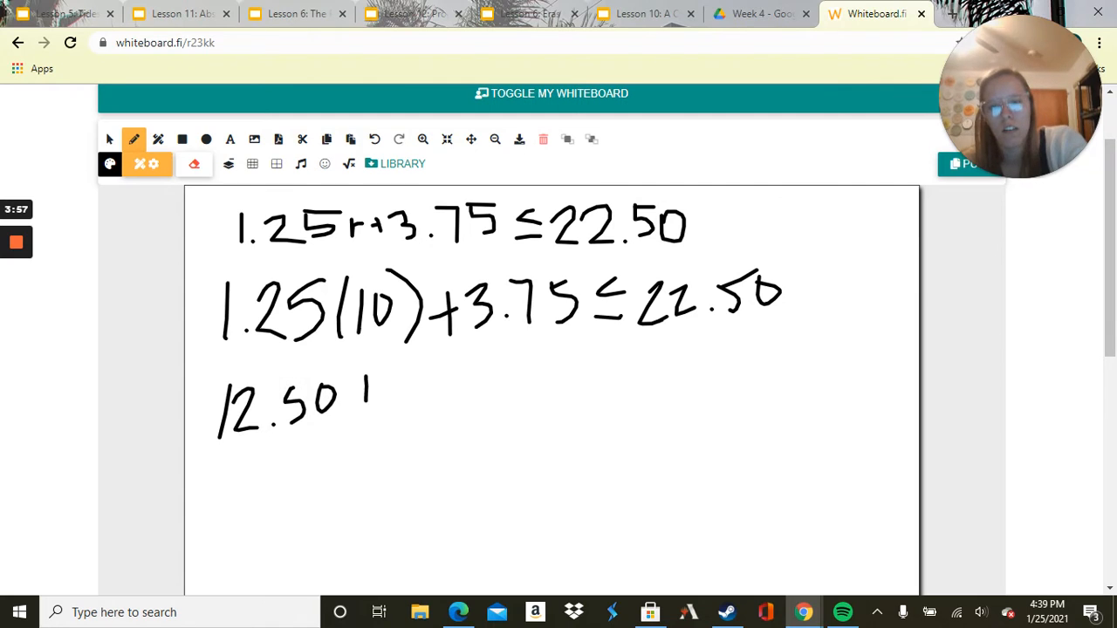
left_click_drag(367, 392, 480, 410)
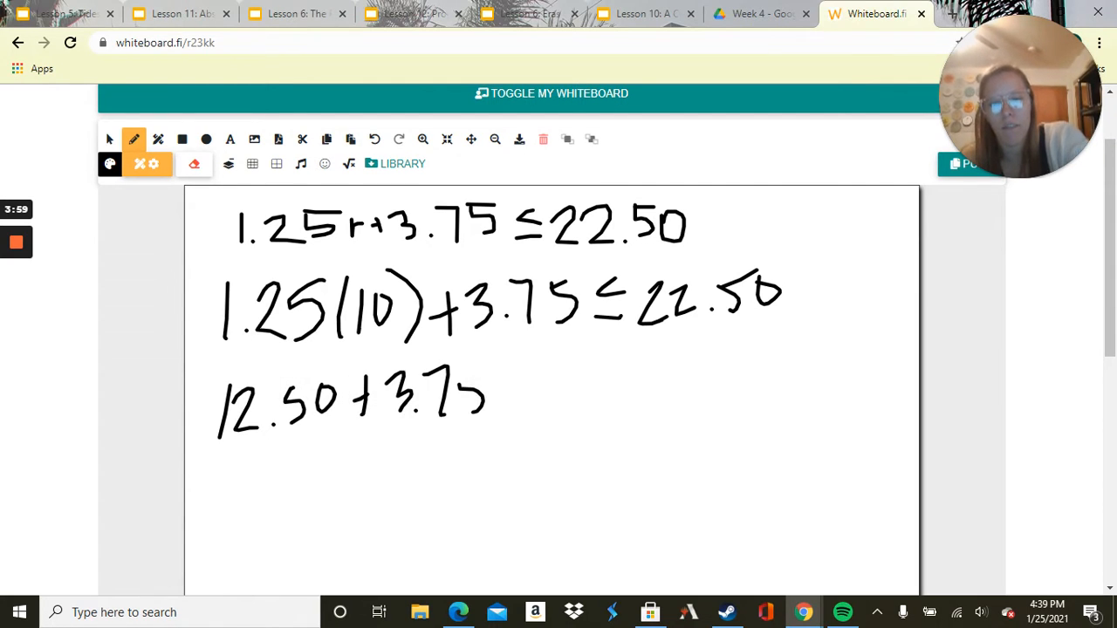
left_click_drag(506, 401, 593, 393)
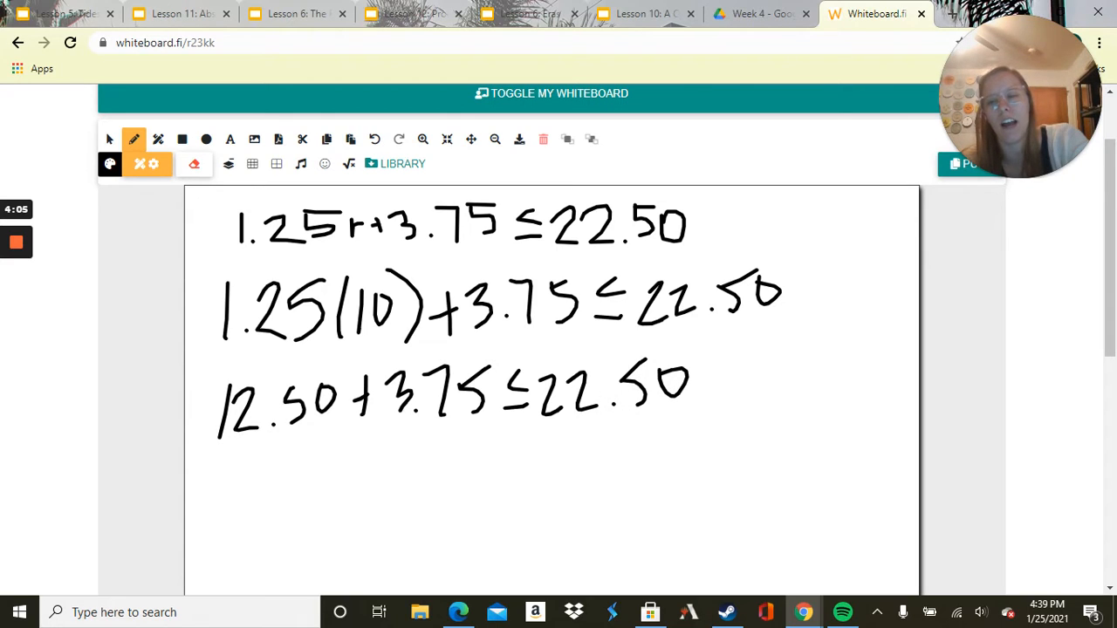
left_click(262, 480)
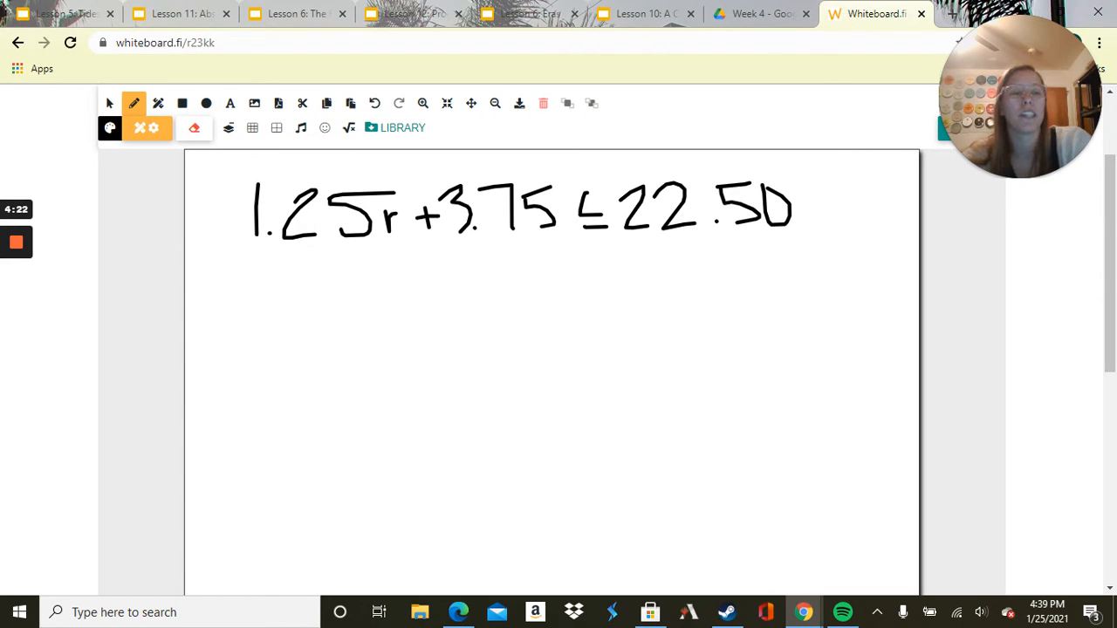
Write -3.75 under both sides of 1.25r + 3.75 ≤ 22.50
left_click_drag(417, 289, 440, 286)
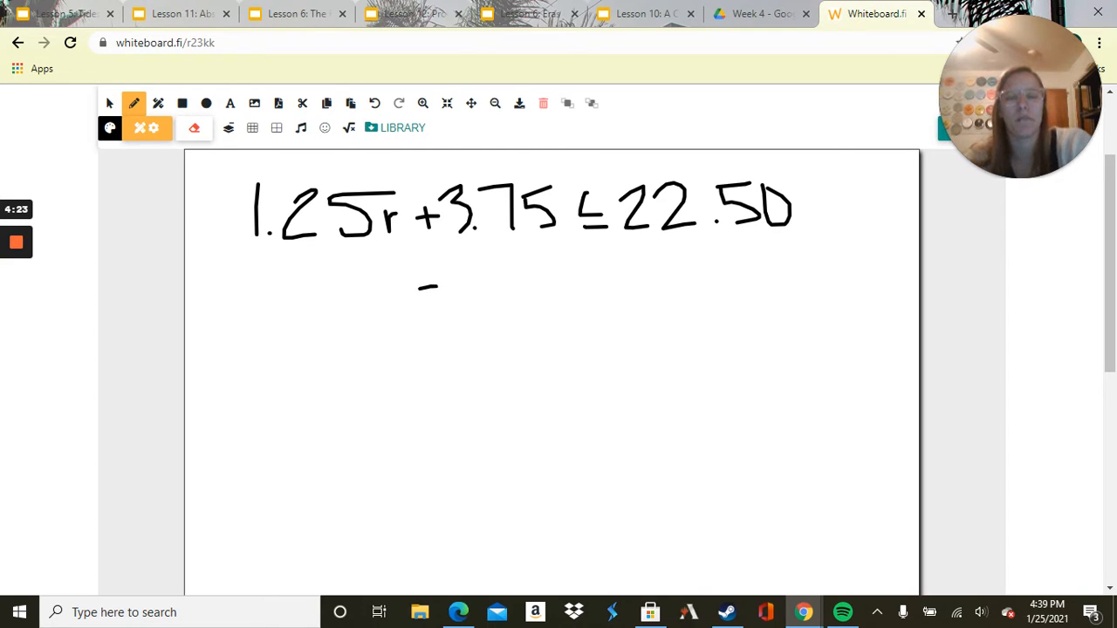
left_click_drag(419, 293, 555, 288)
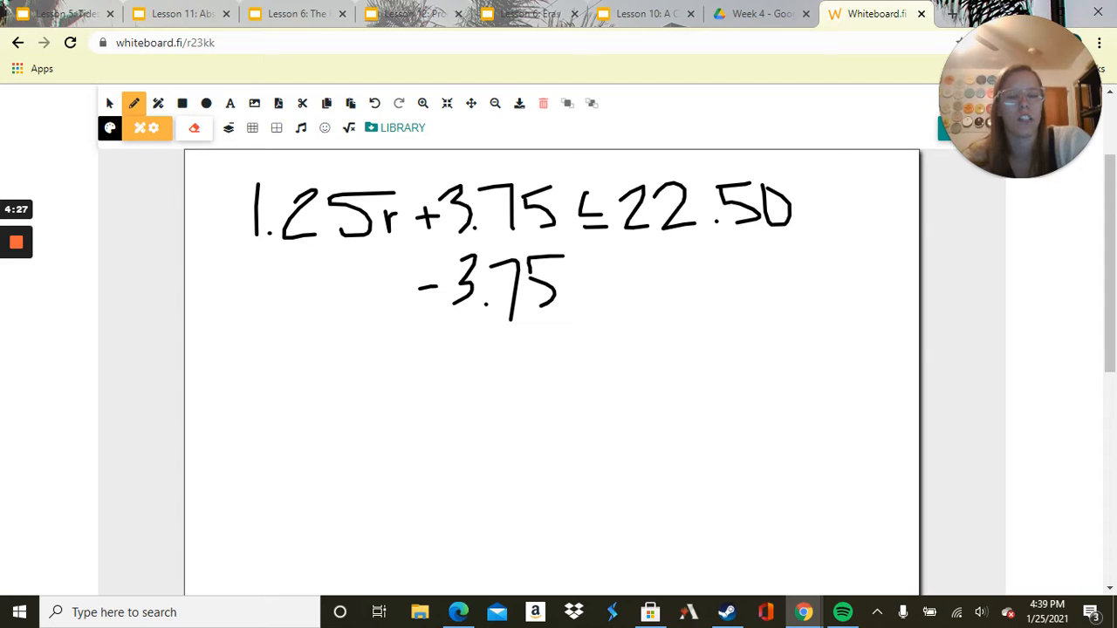
left_click_drag(645, 276, 698, 288)
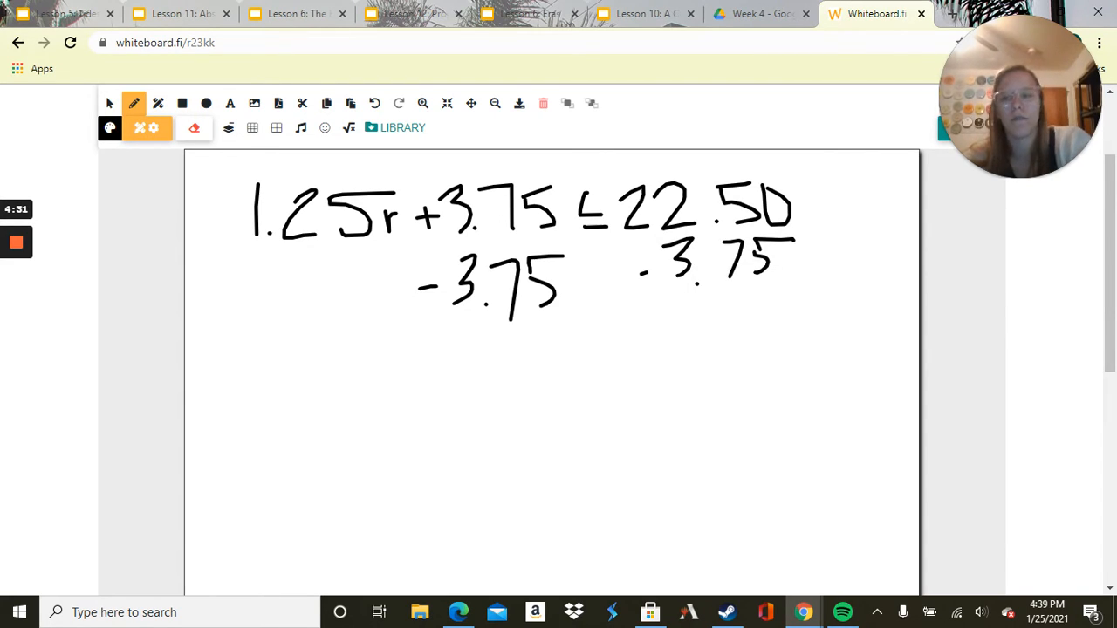
Write 1.25r ≤ 18.75, divide by 1.25 to reach r ≤ 15, and return to the slides
left_click_drag(235, 366, 341, 411)
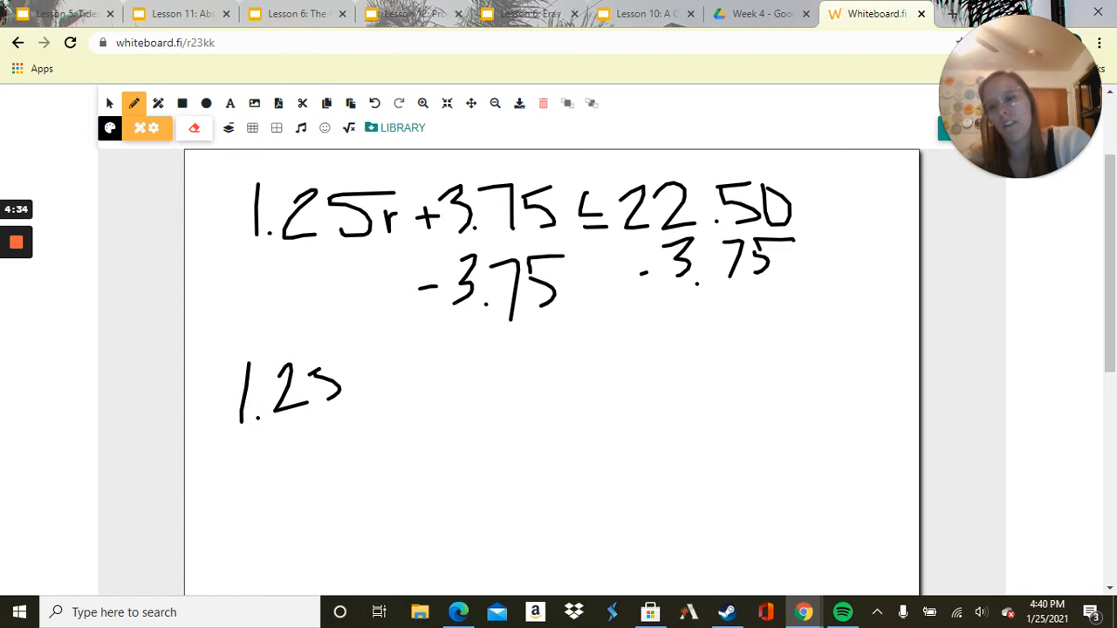
left_click_drag(341, 393, 422, 375)
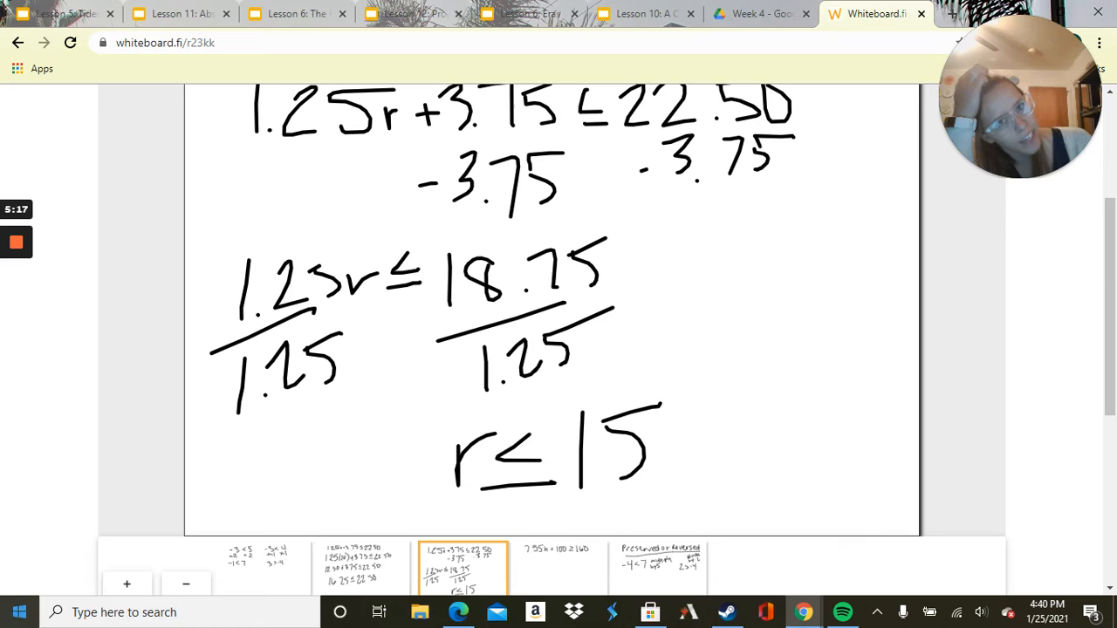
mouse_move(410, 14)
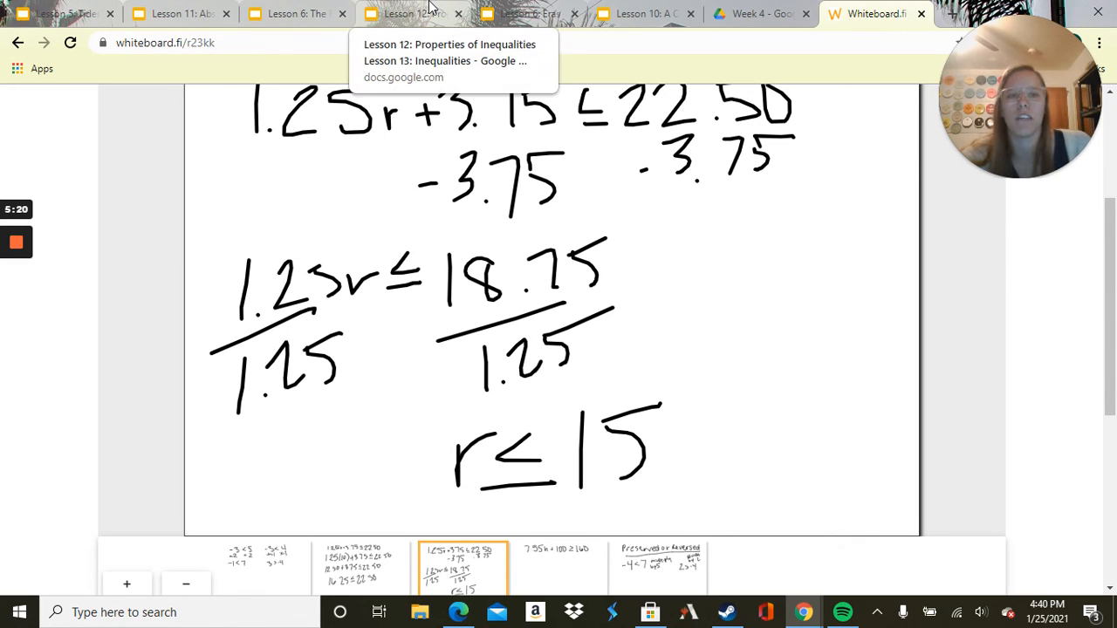
left_click(411, 14)
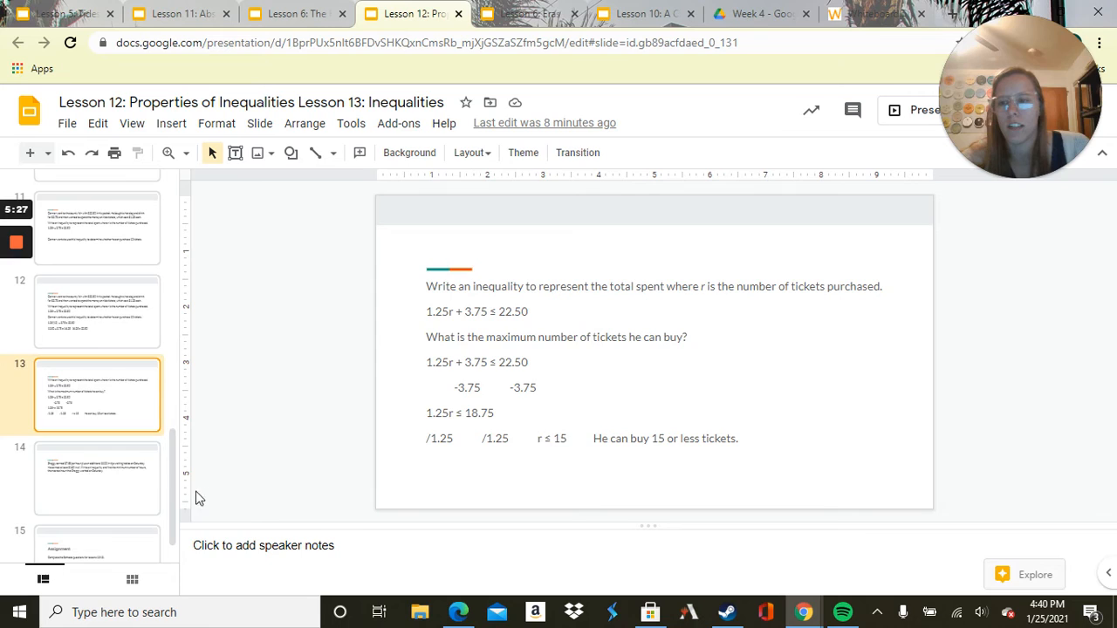
Show slide 14 with Shaggy's $7.55-per-hour problem, then return to the whiteboard
left_click(98, 478)
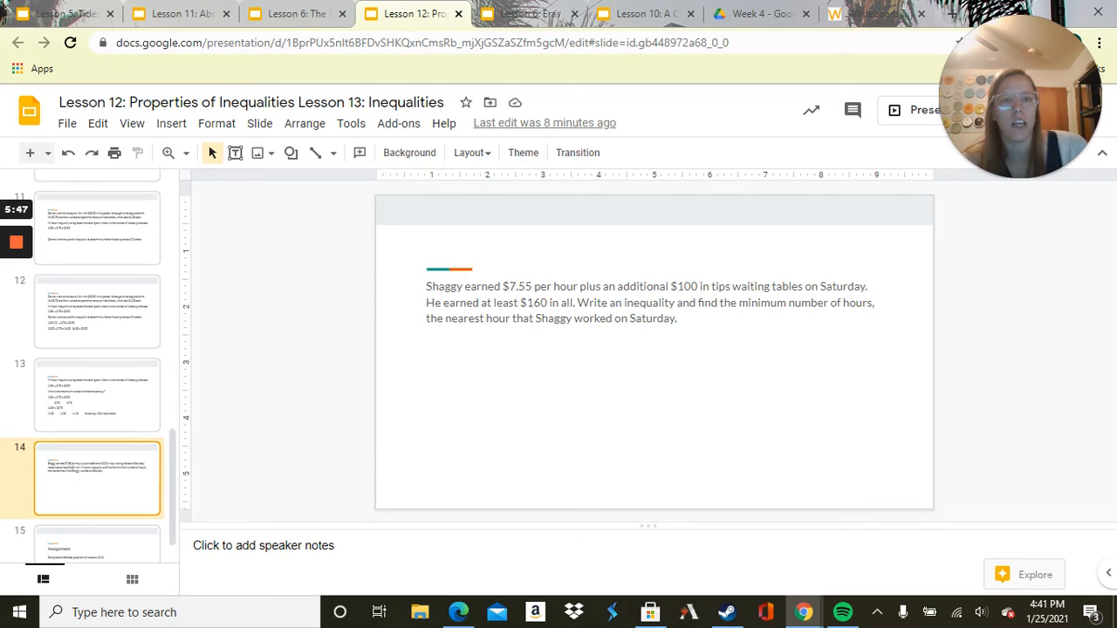
left_click(876, 14)
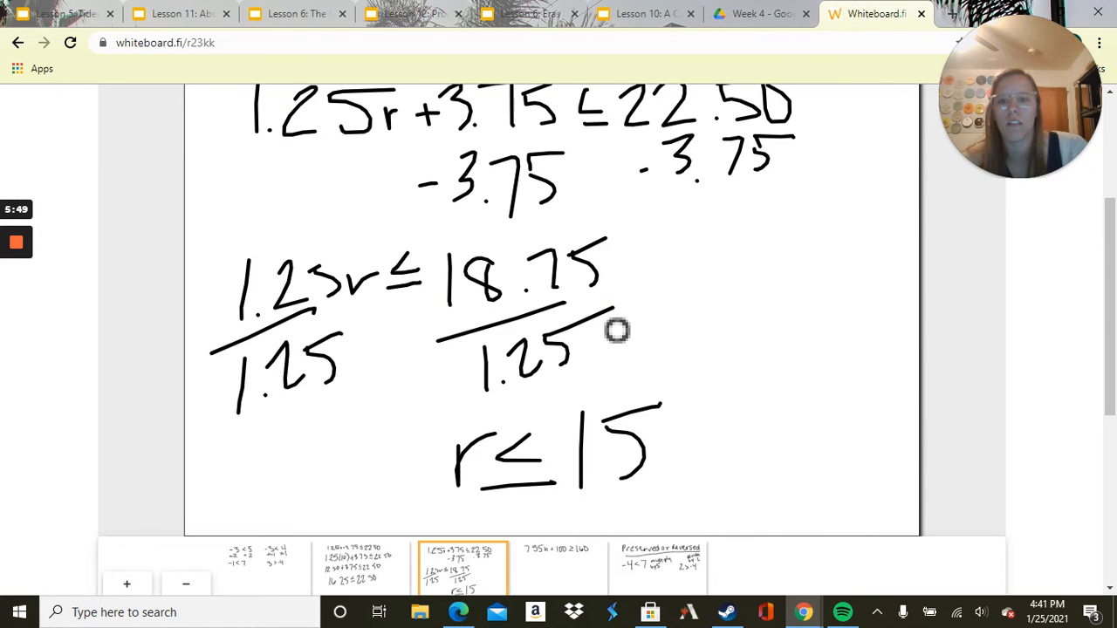
On Shaggy's board, write -100 under both sides and 7.55h on the next line
left_click(559, 567)
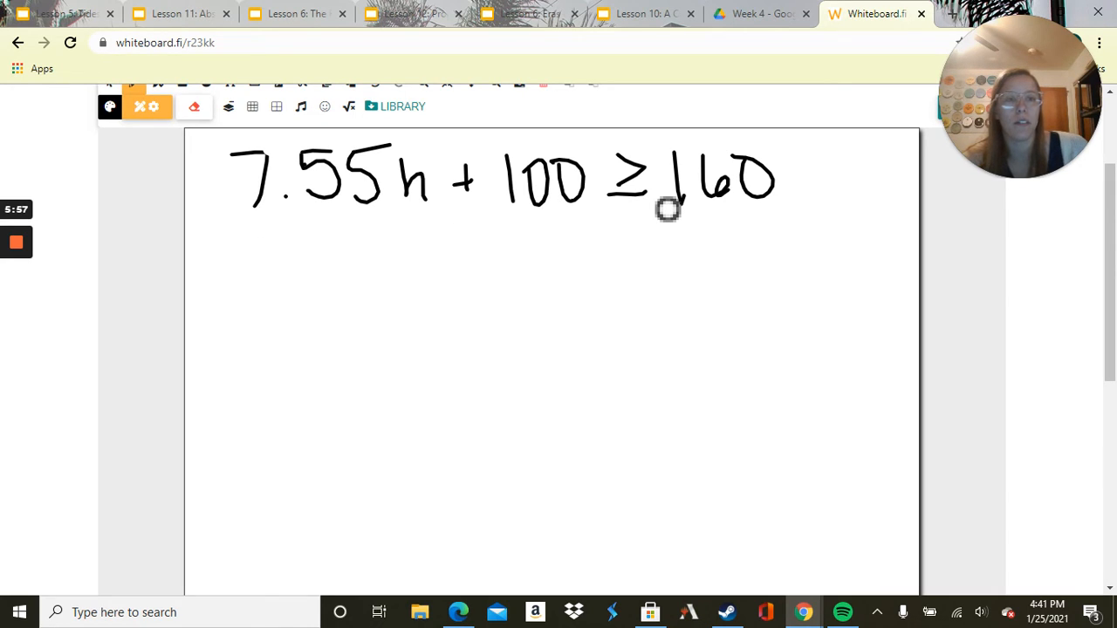
mouse_move(1013, 329)
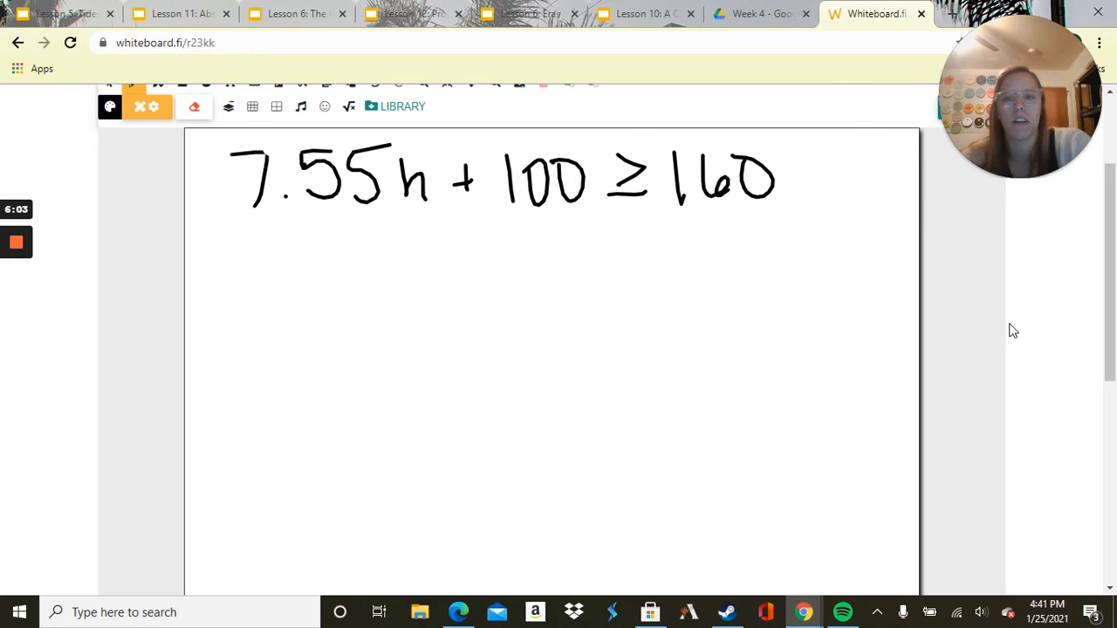
left_click_drag(445, 262, 585, 262)
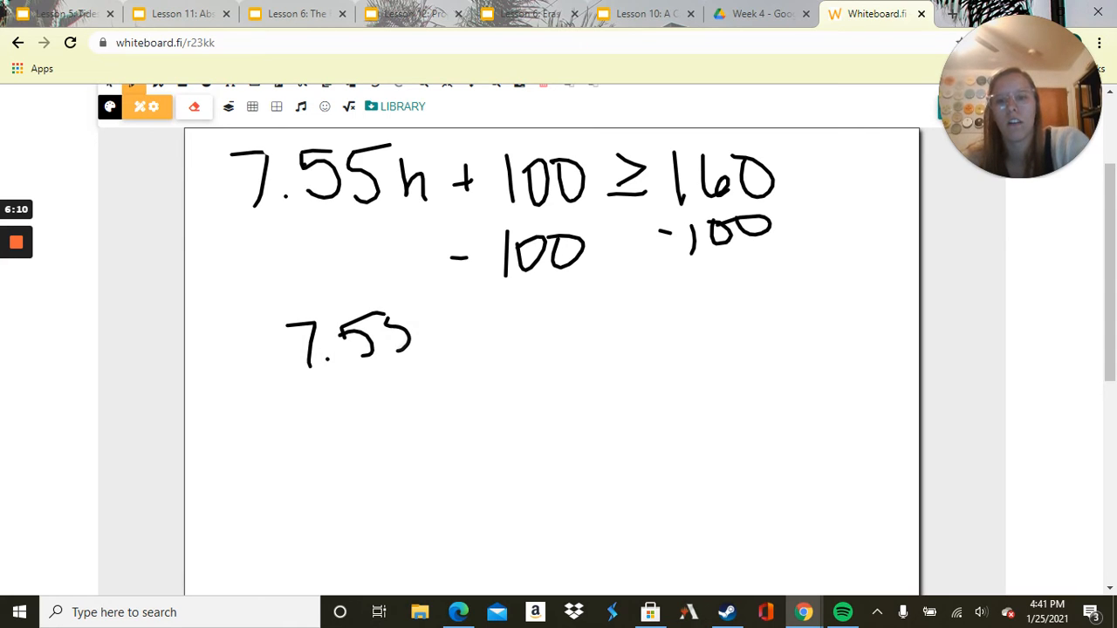
left_click_drag(401, 331, 454, 349)
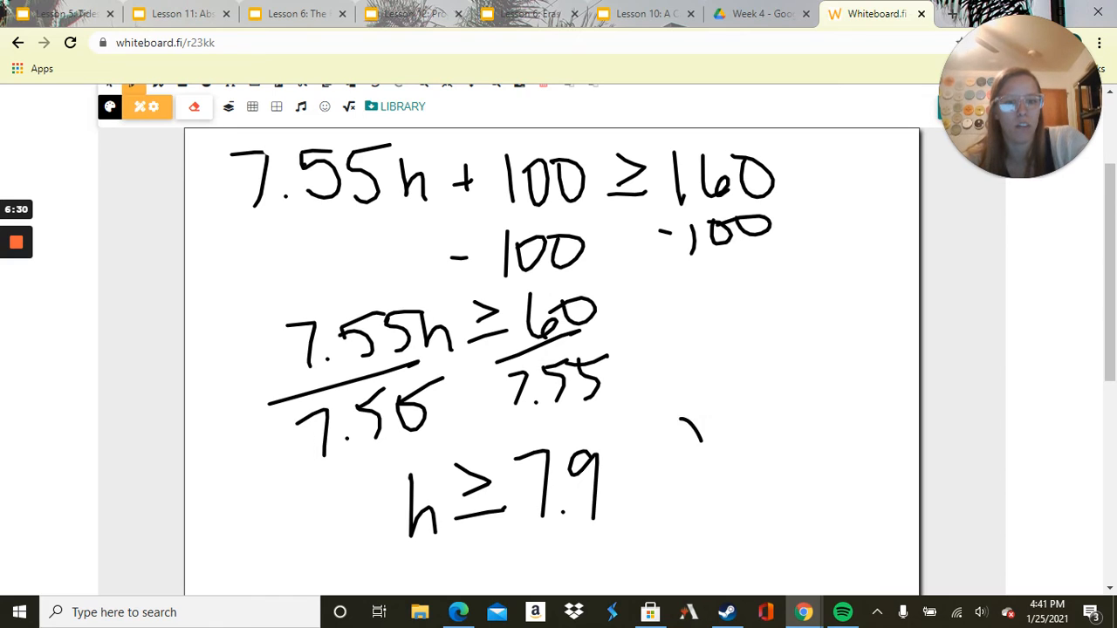
Write the final answer 8 hours beside h ≥ 7.9 and move to the Preserved or Reversed board
left_click_drag(689, 437, 838, 428)
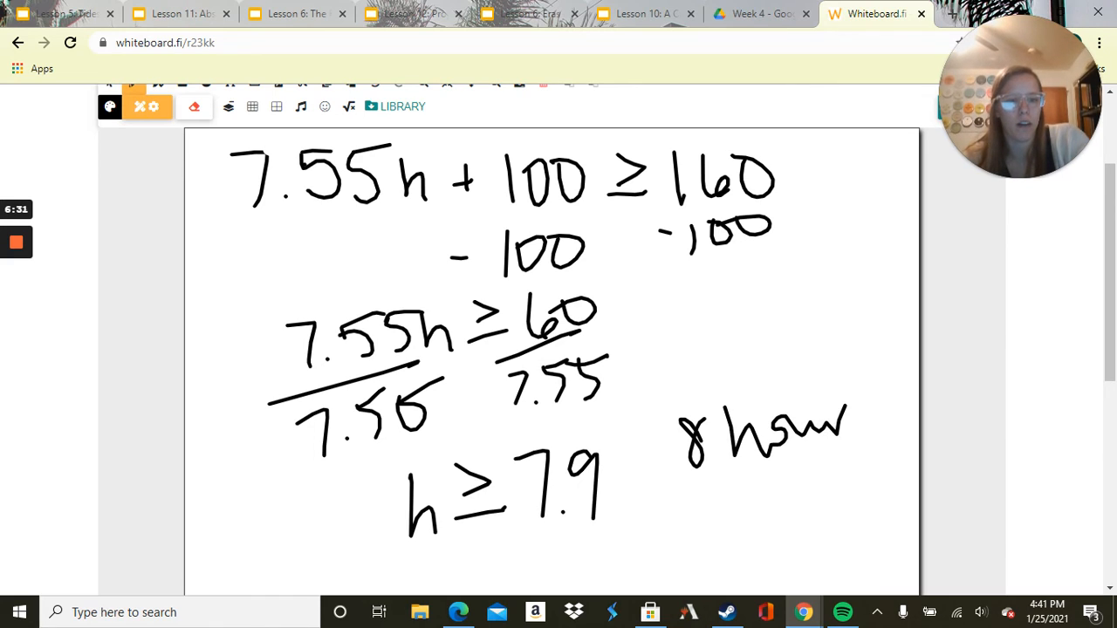
left_click_drag(663, 468, 881, 454)
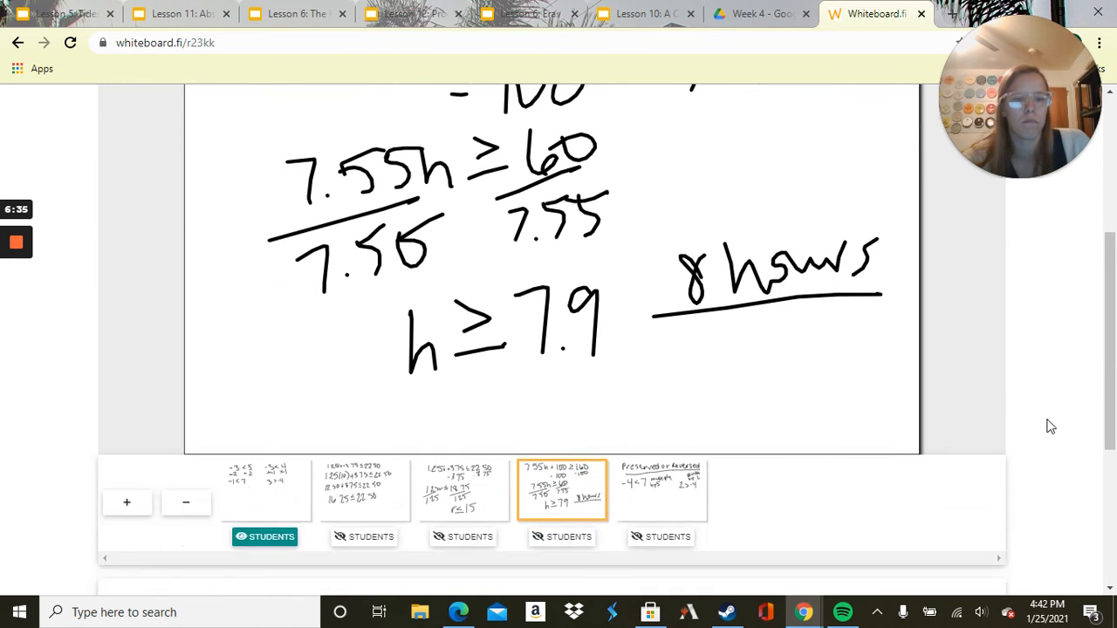
left_click(660, 489)
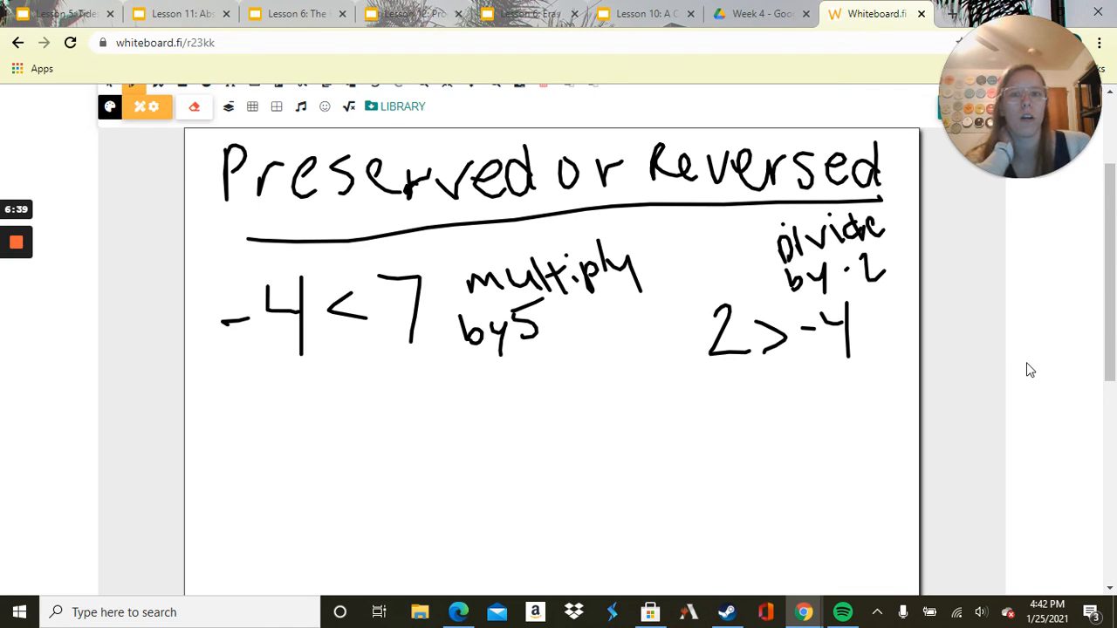
mouse_move(1085, 296)
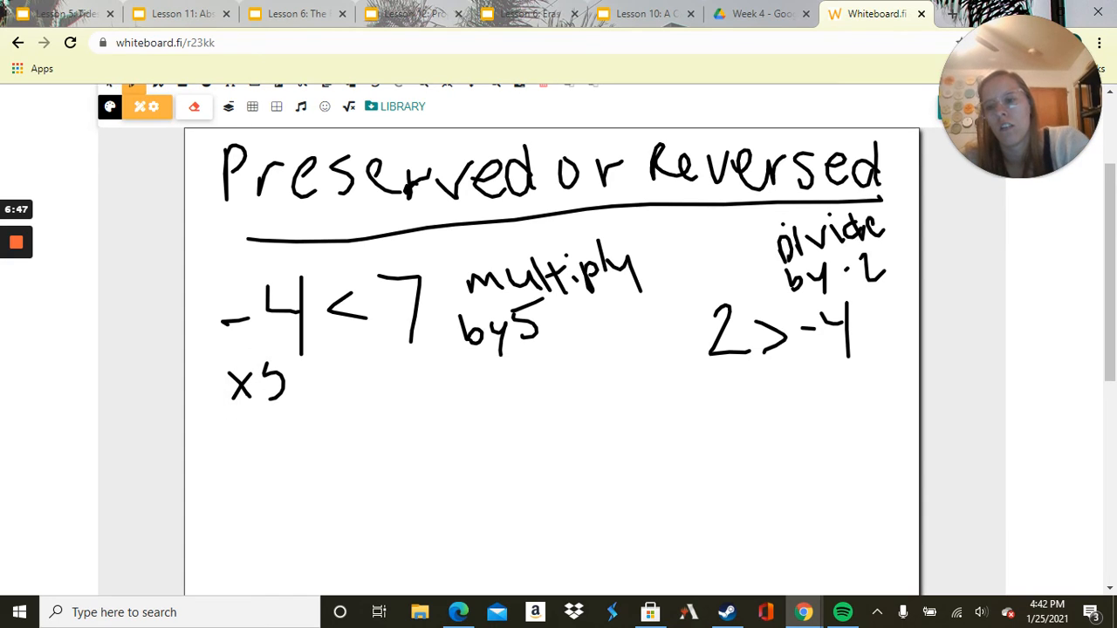
Multiply -4 < 7 by 5 and write the result -20 < 35
left_click_drag(366, 349, 419, 375)
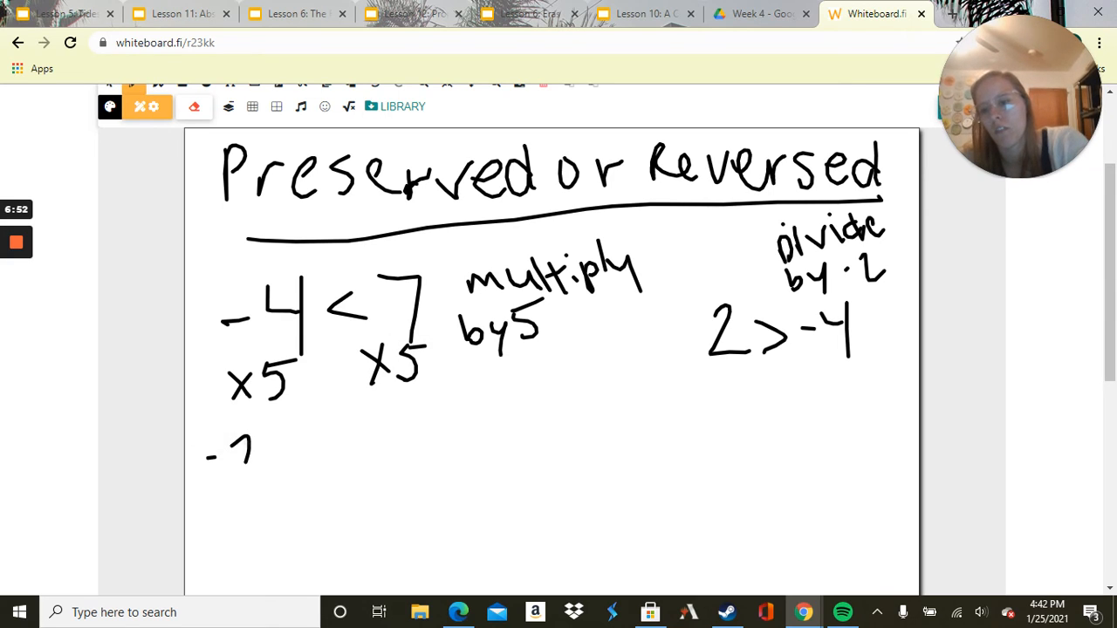
left_click_drag(245, 454, 340, 463)
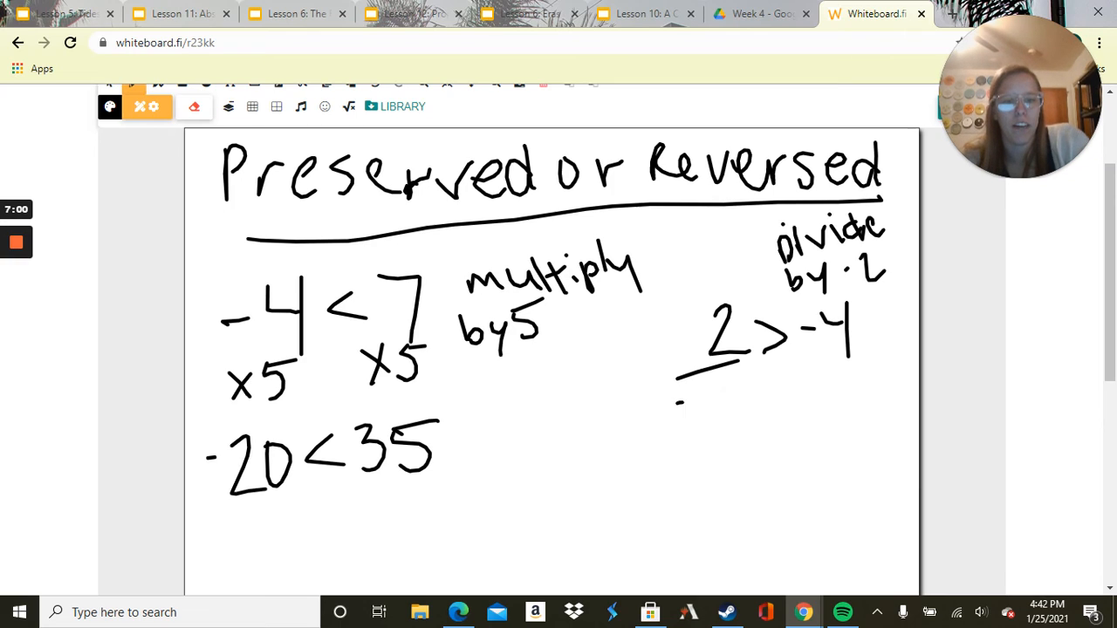
Divide 2 > -4 by -2 on both sides, then show the assignment slide
left_click_drag(677, 405, 747, 401)
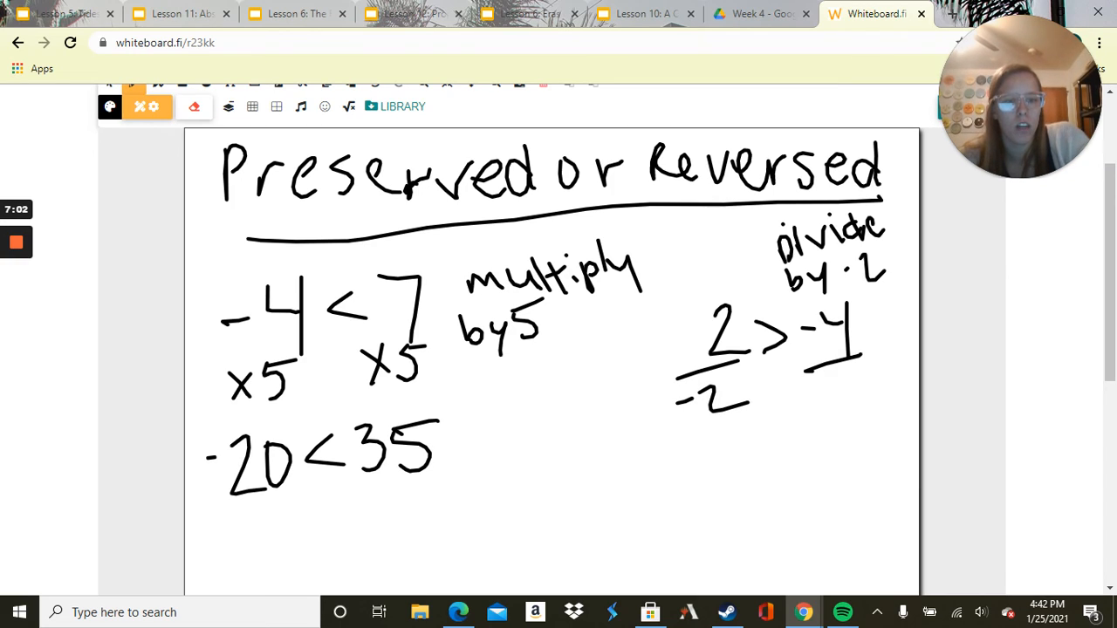
left_click_drag(817, 402, 864, 401)
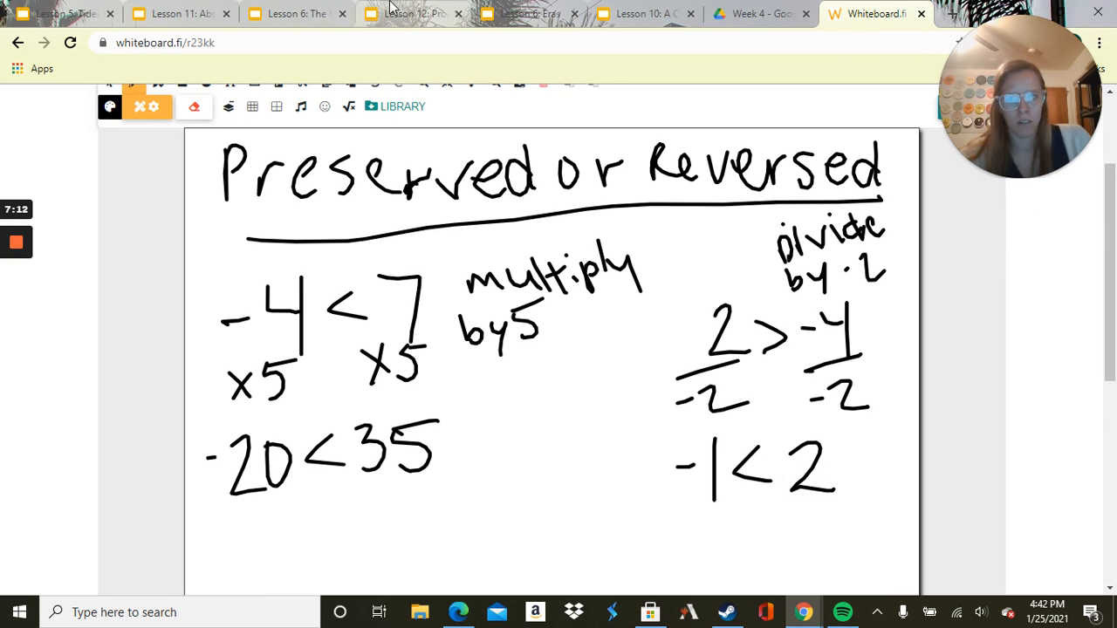
left_click(410, 14)
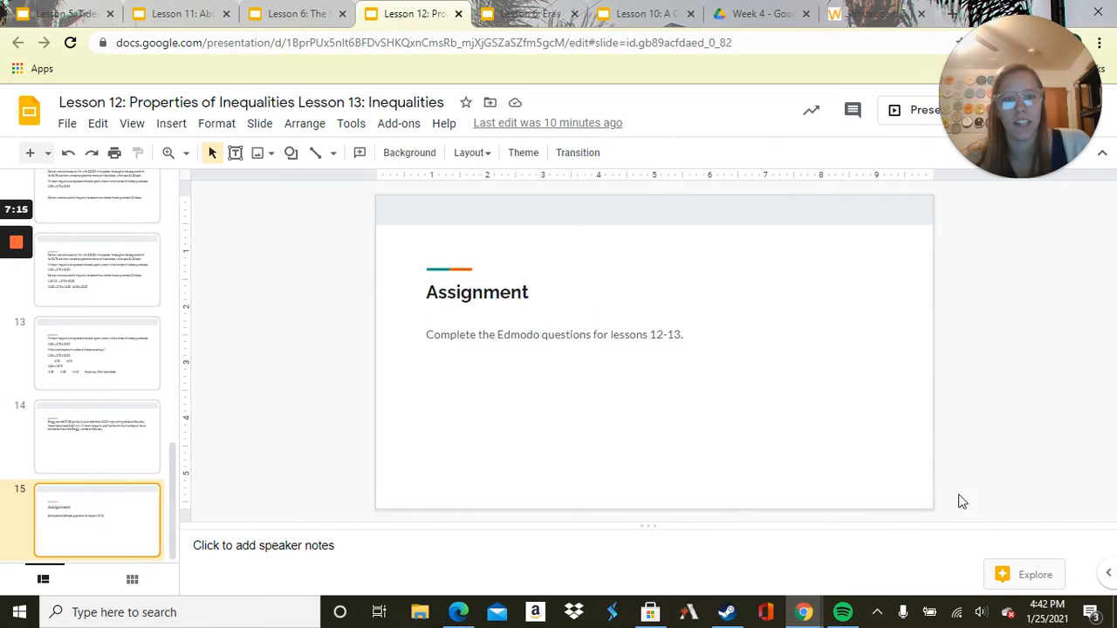
mouse_move(981, 472)
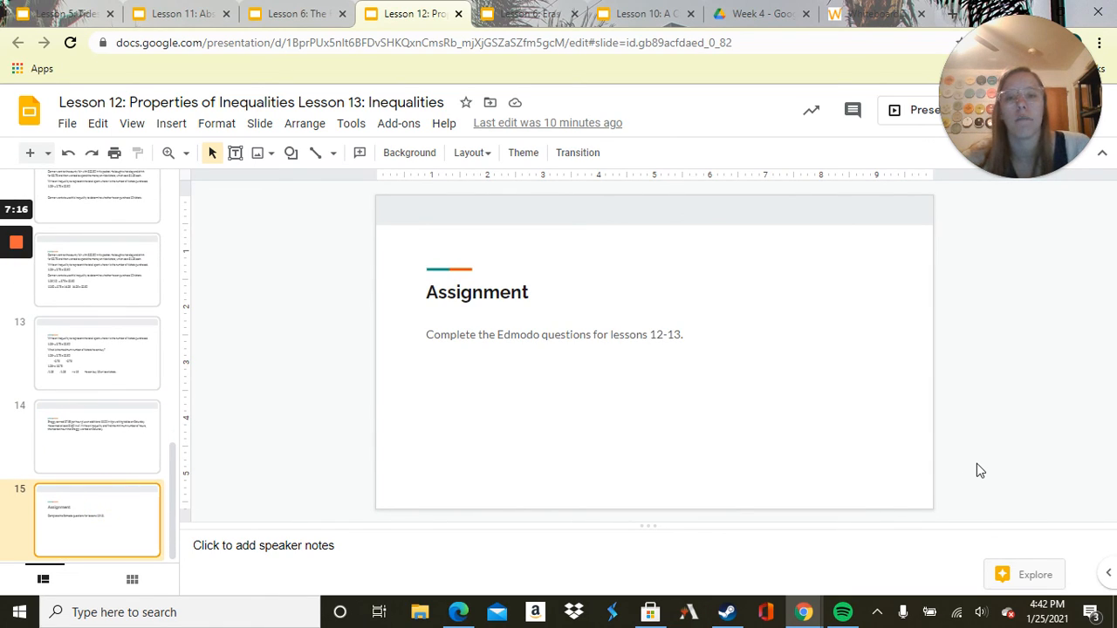